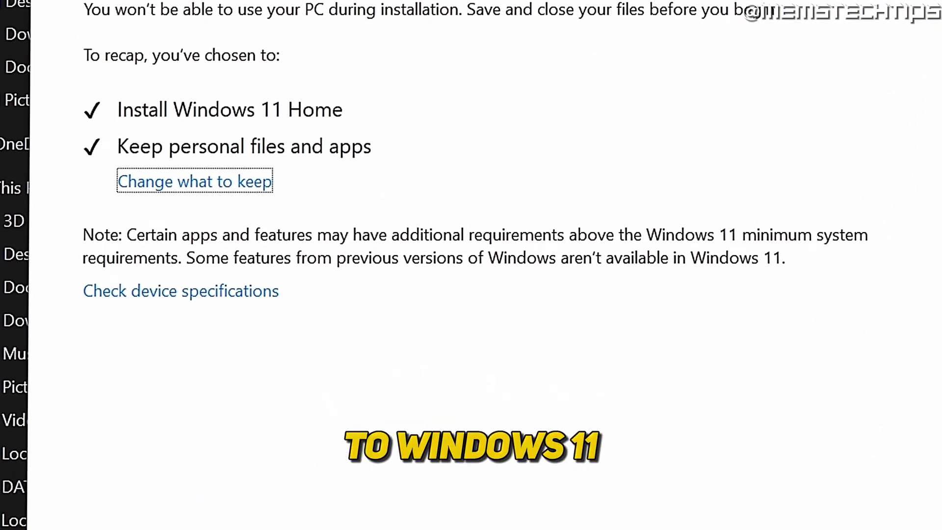
# Step: Move the Win11-22H2-x64 ISO icon to the centre of the desktop and deselect it
pyautogui.scroll(-3)
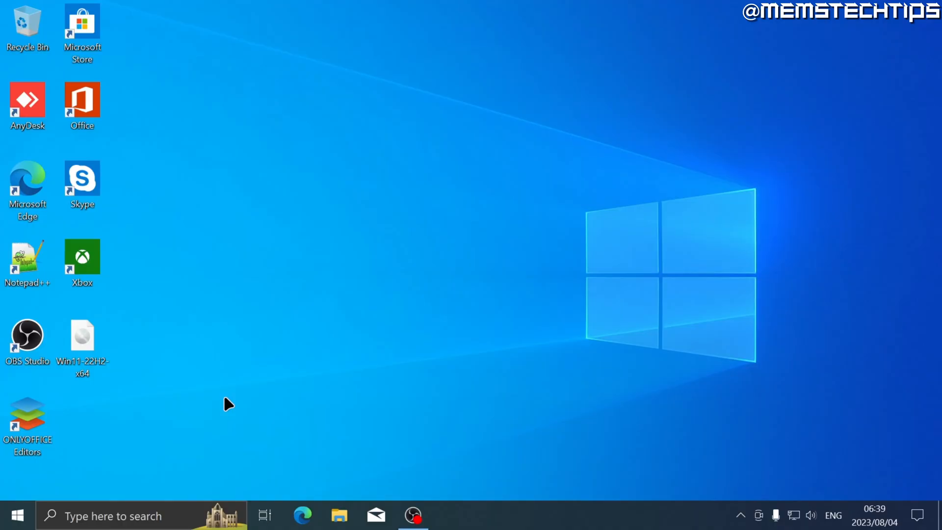
pyautogui.moveTo(193, 397)
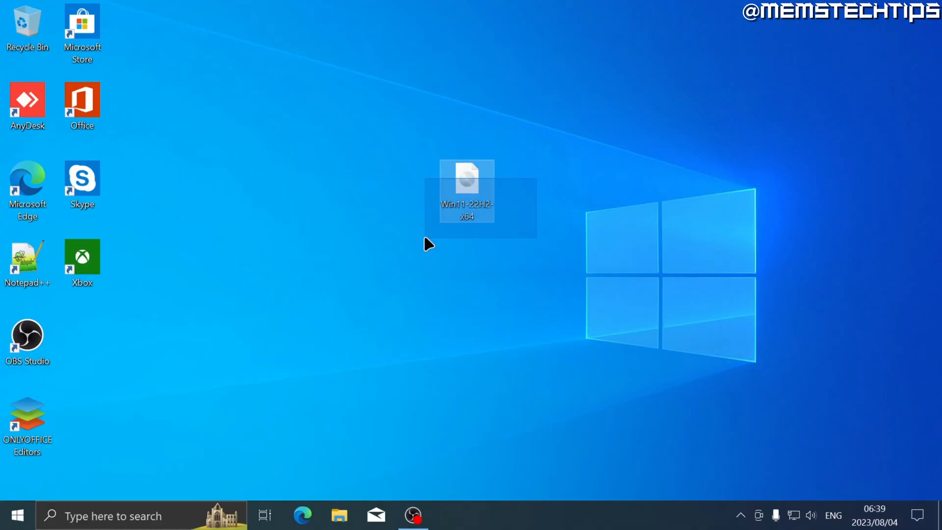
pyautogui.click(427, 245)
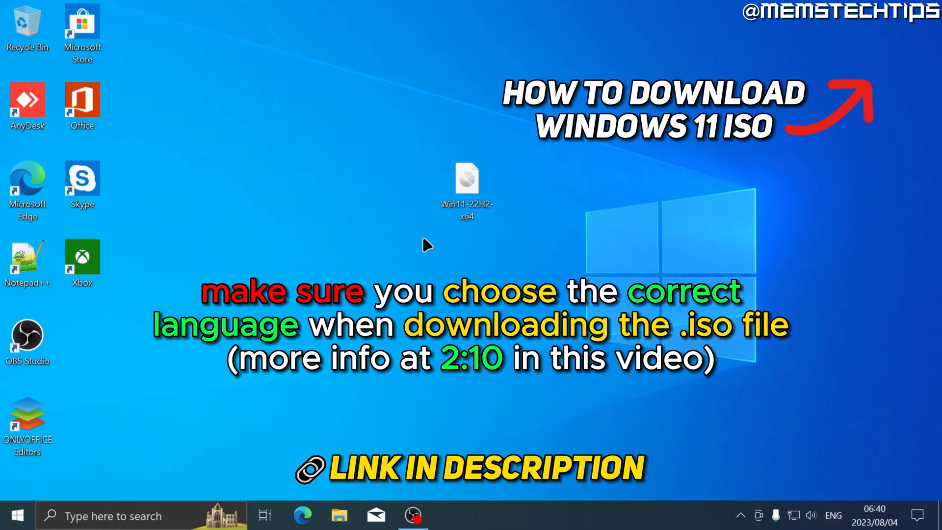
pyautogui.click(466, 180)
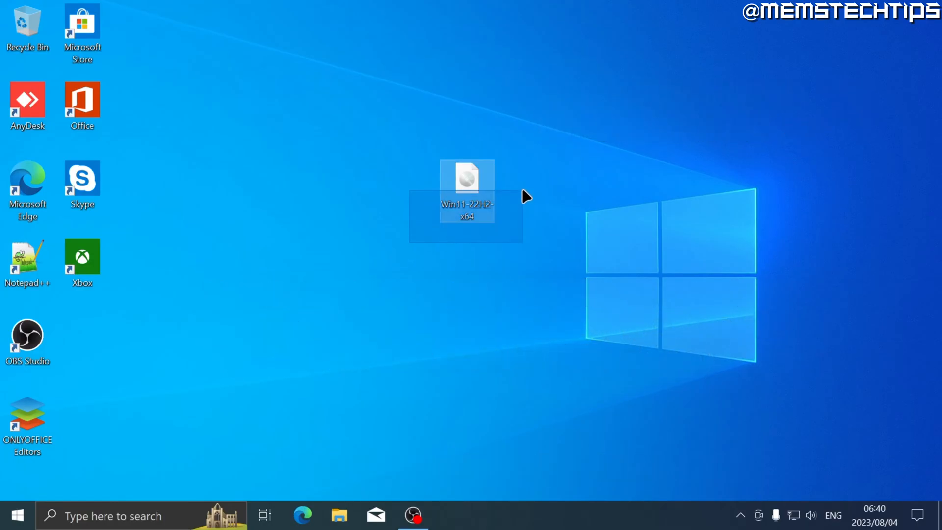
pyautogui.click(462, 283)
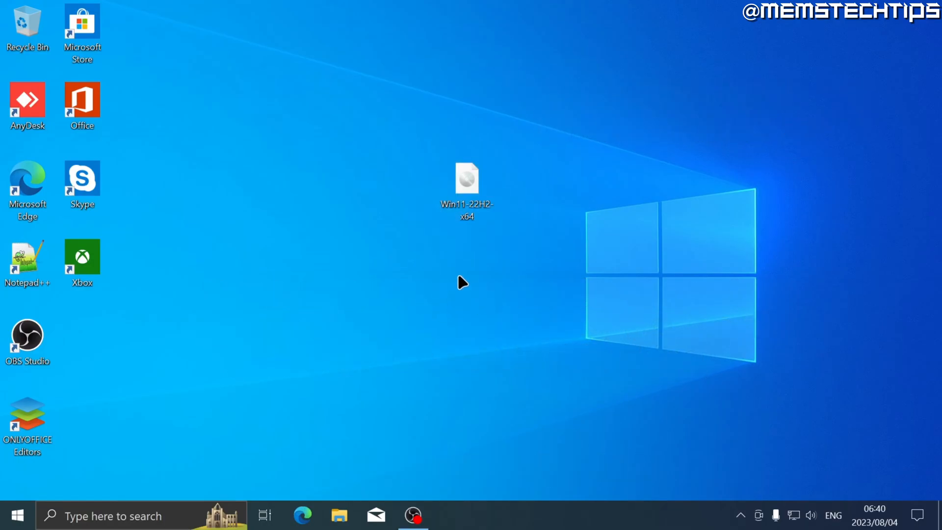
# Step: Open the Win11 ISO with Windows Explorer, mounting it as DVD Drive (H:)
pyautogui.rightClick(466, 180)
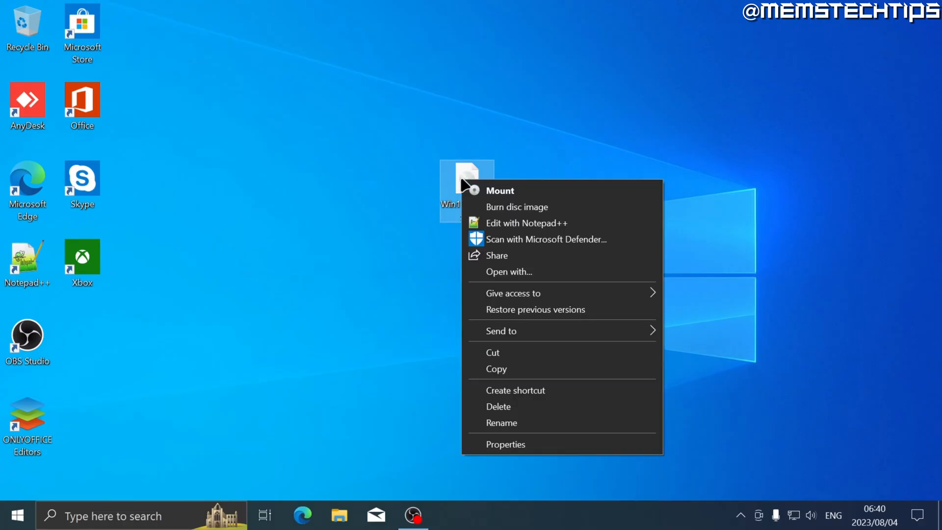
pyautogui.moveTo(537, 271)
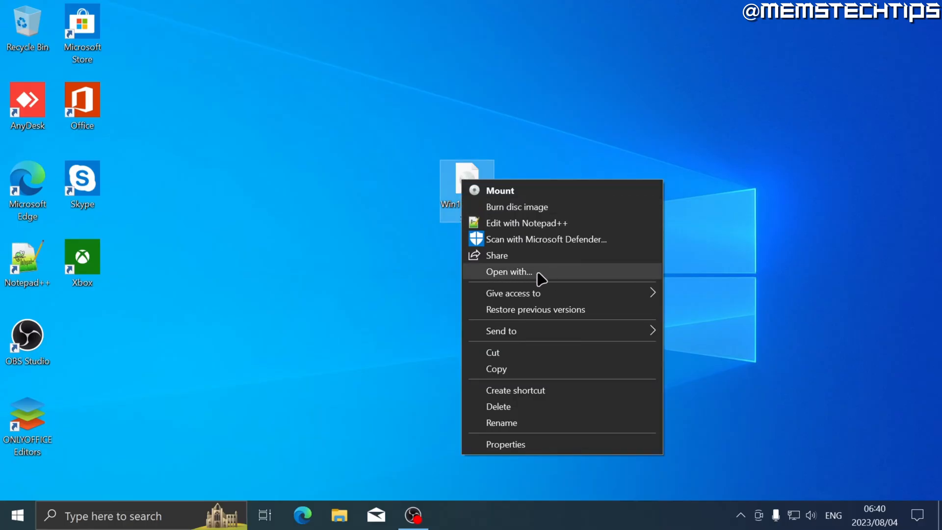
pyautogui.click(508, 271)
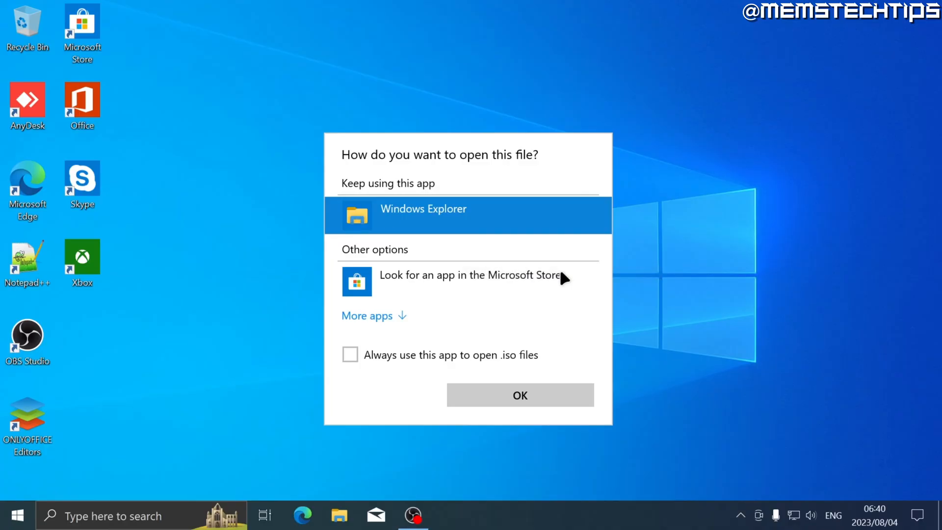
pyautogui.moveTo(477, 221)
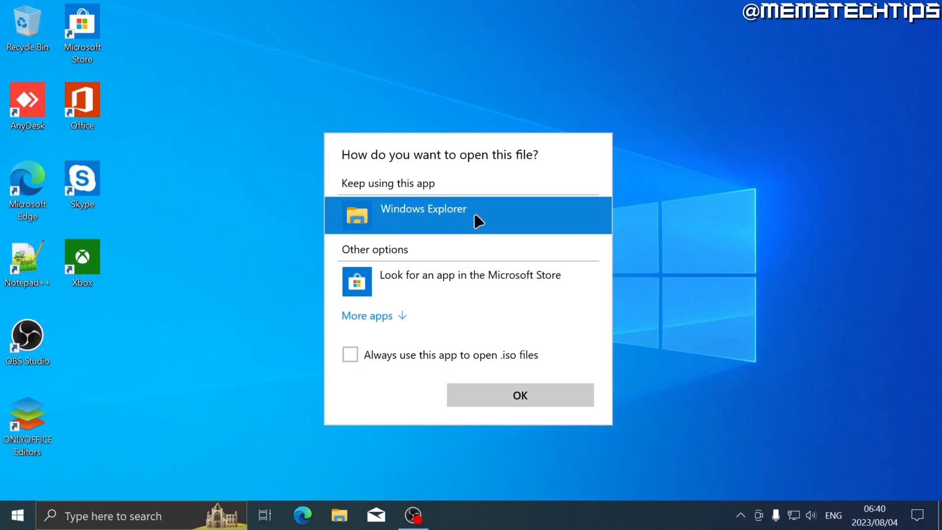
pyautogui.moveTo(509, 264)
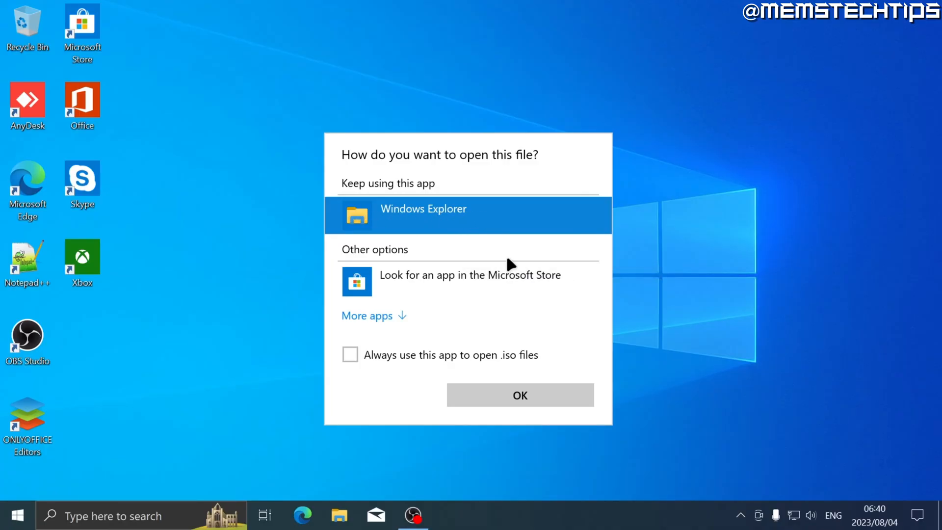
pyautogui.click(367, 316)
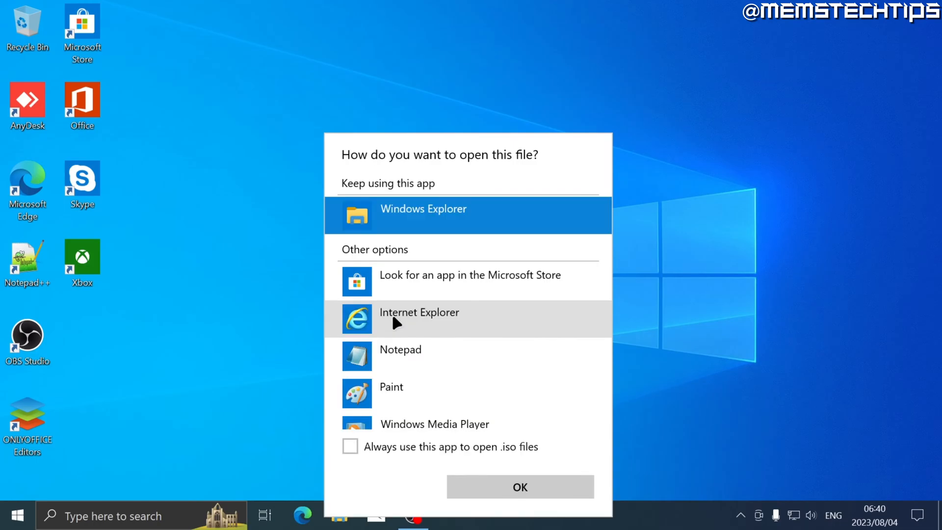
pyautogui.moveTo(562, 310)
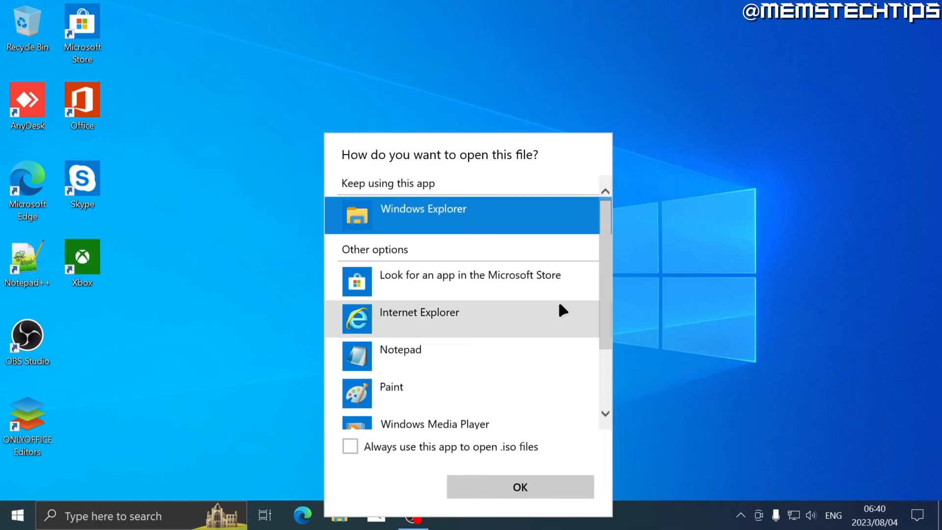
pyautogui.click(519, 486)
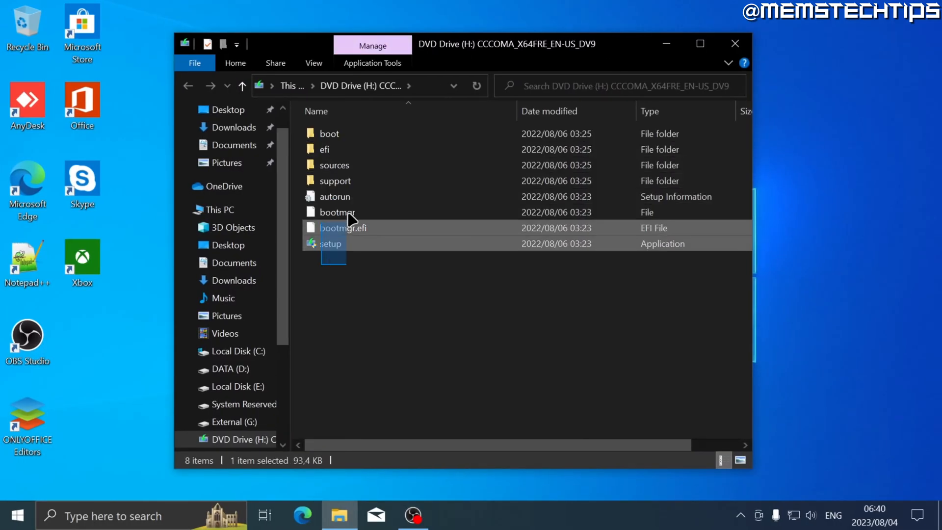
# Step: Run setup from DVD Drive (H:) and approve the User Account Control prompt
pyautogui.click(406, 264)
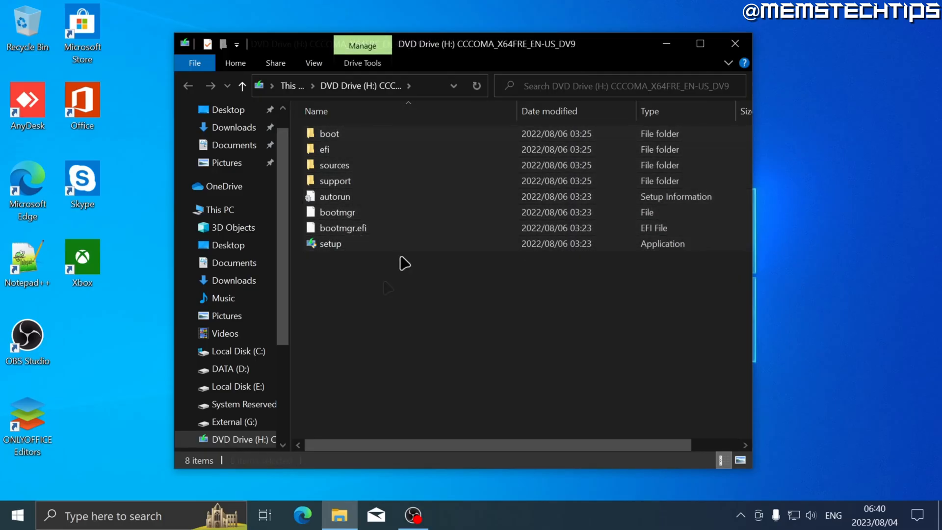
pyautogui.click(329, 244)
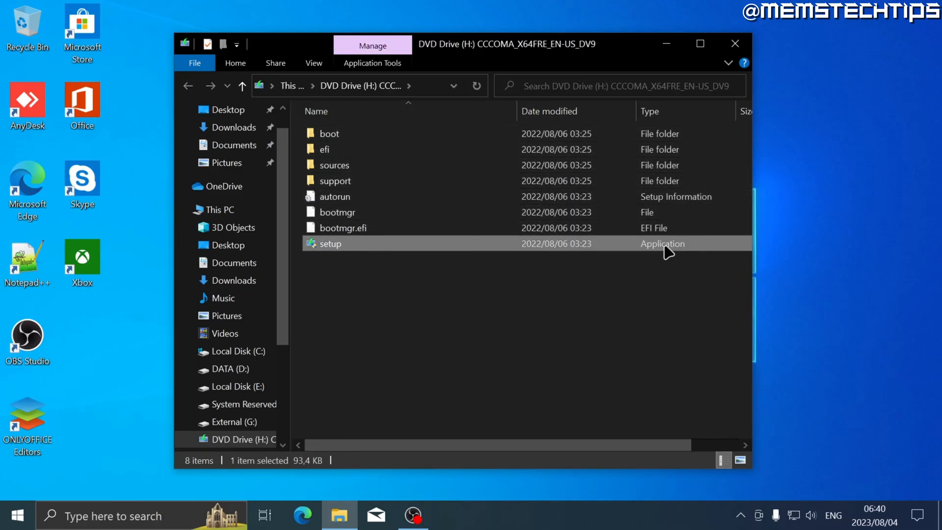
pyautogui.moveTo(357, 249)
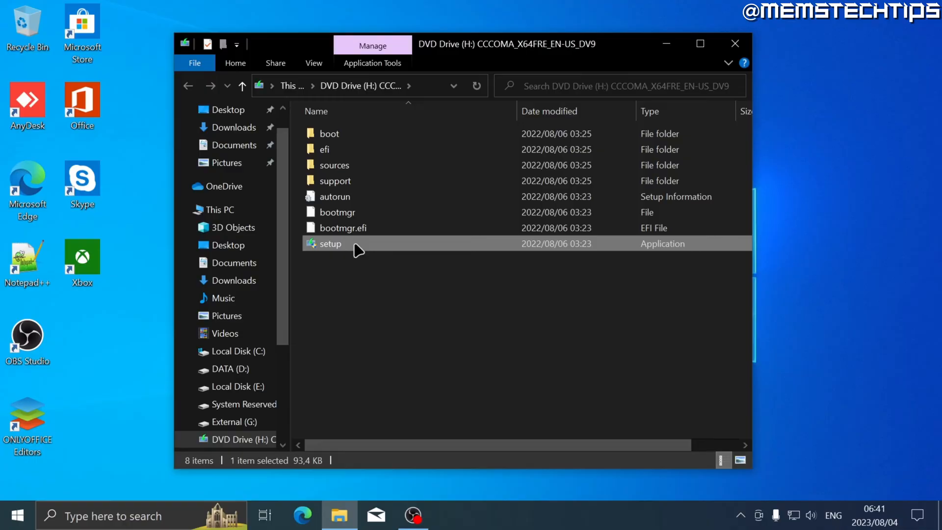
pyautogui.doubleClick(329, 244)
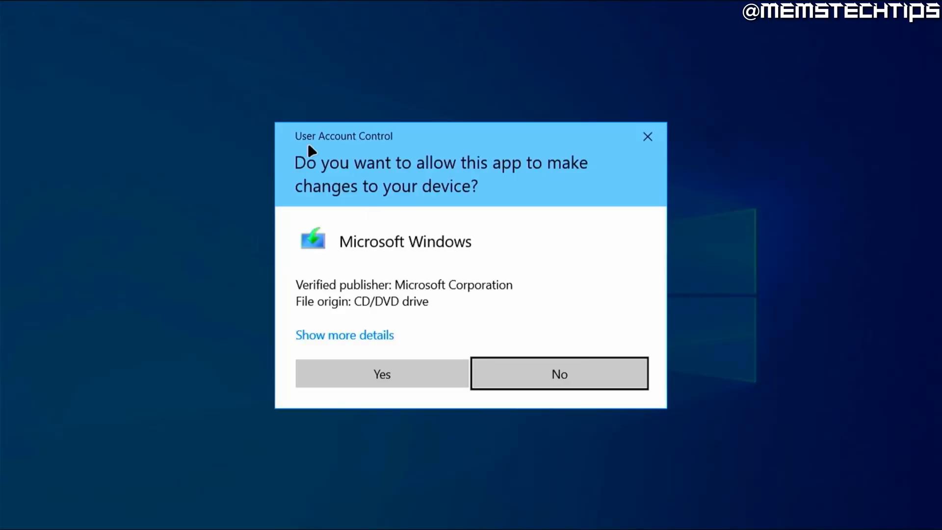
pyautogui.moveTo(441, 374)
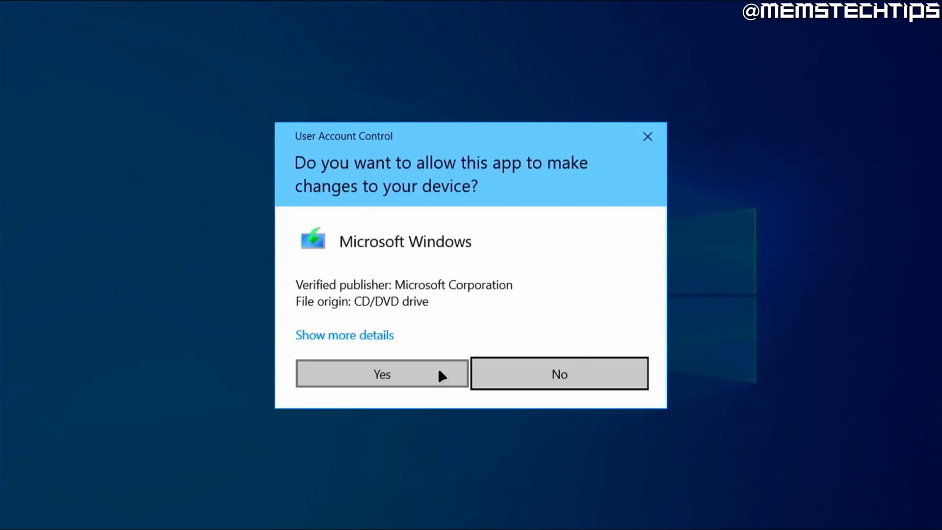
pyautogui.click(382, 372)
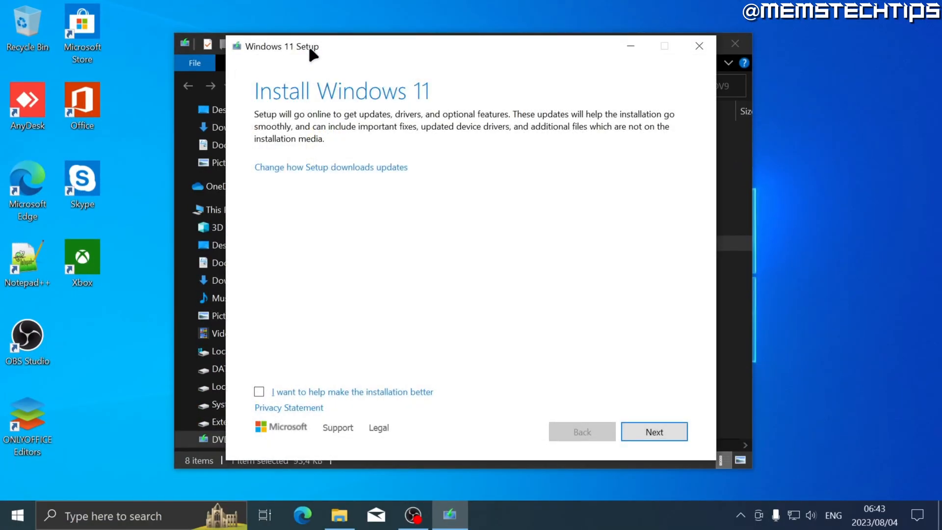
pyautogui.moveTo(393, 207)
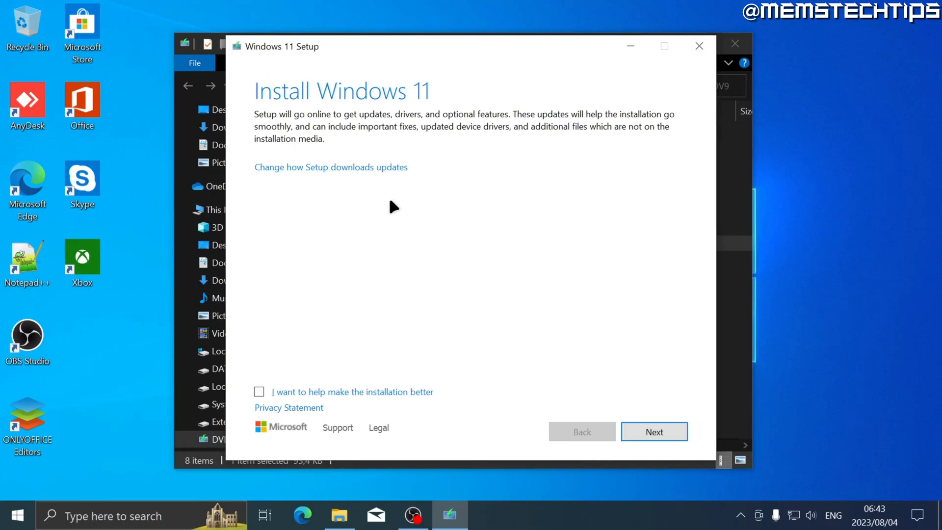
pyautogui.moveTo(267, 176)
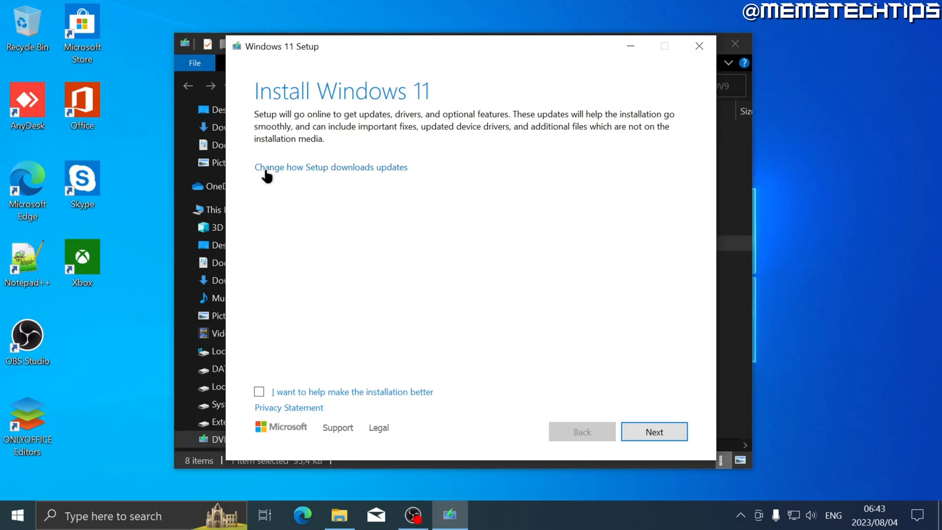
pyautogui.moveTo(303, 176)
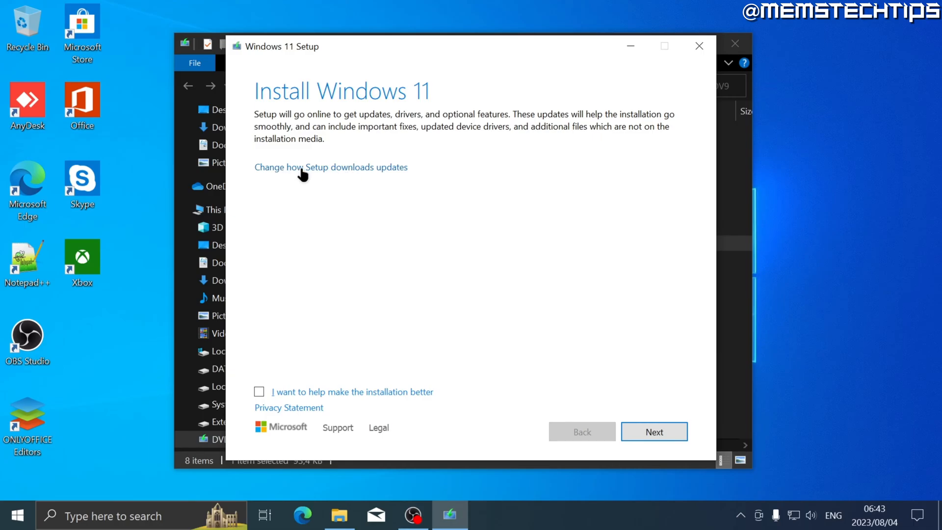
# Step: Choose 'Not right now' for updates, leave installation feedback unchecked, and proceed
pyautogui.click(331, 167)
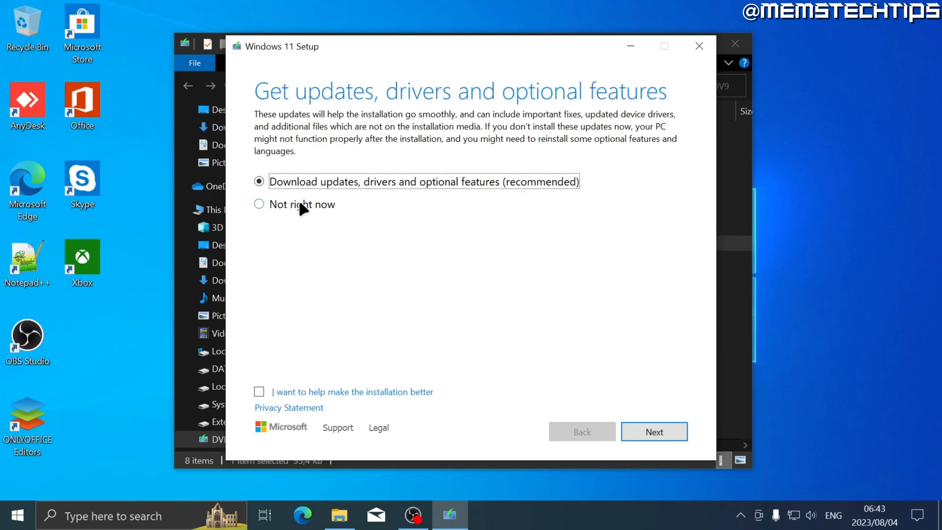
pyautogui.click(259, 203)
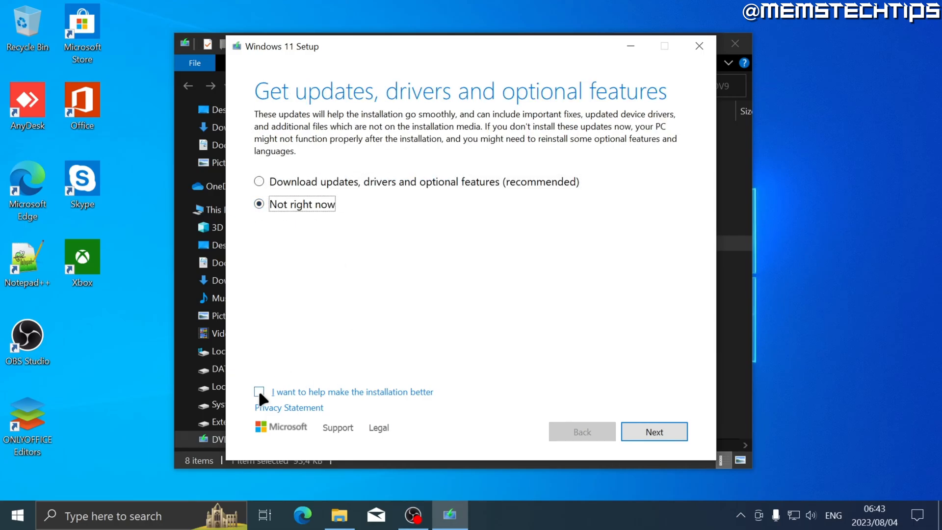
pyautogui.moveTo(291, 402)
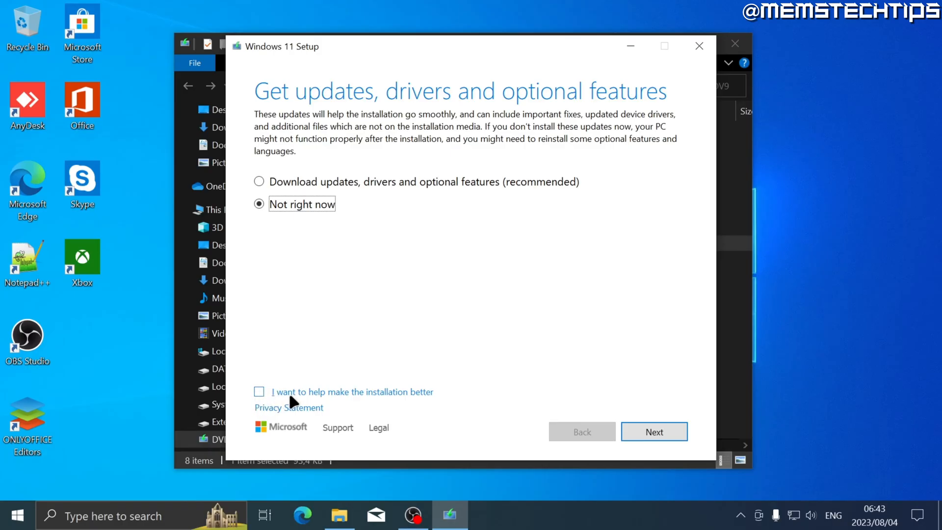
pyautogui.click(259, 391)
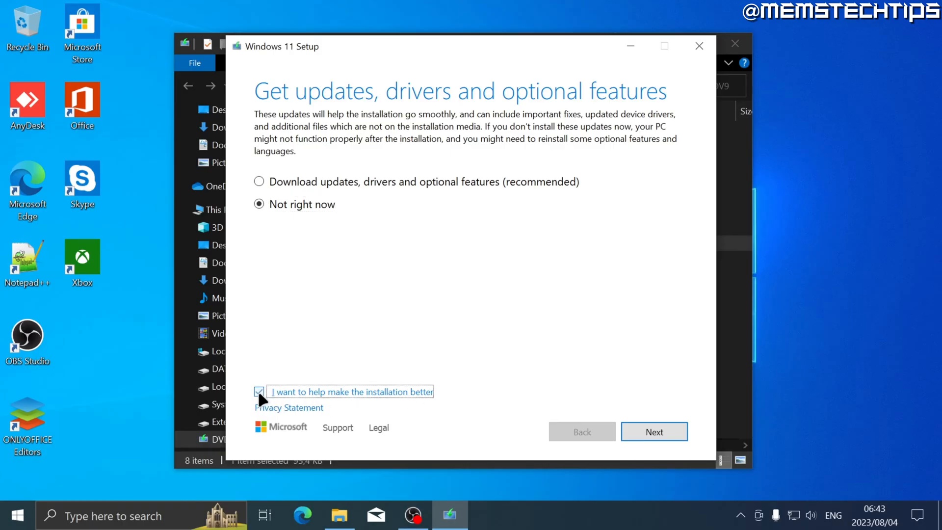
pyautogui.click(259, 392)
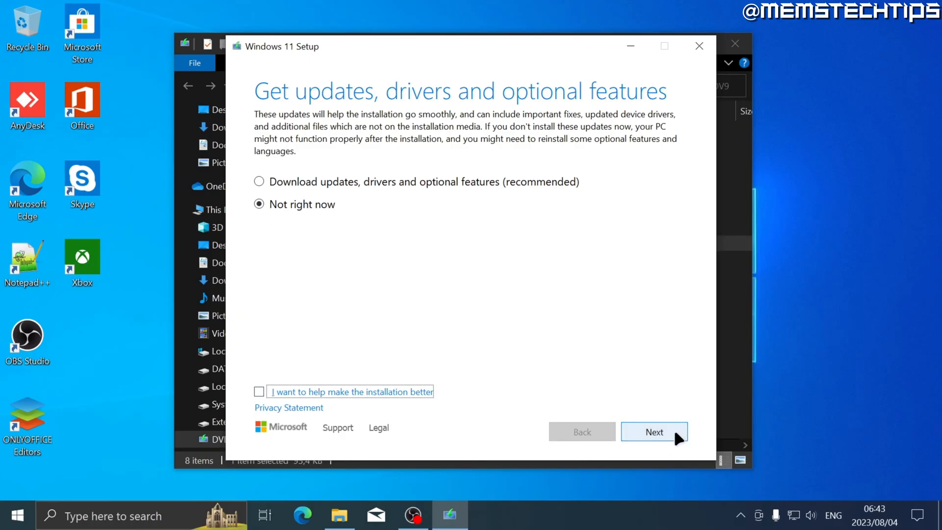
pyautogui.click(654, 431)
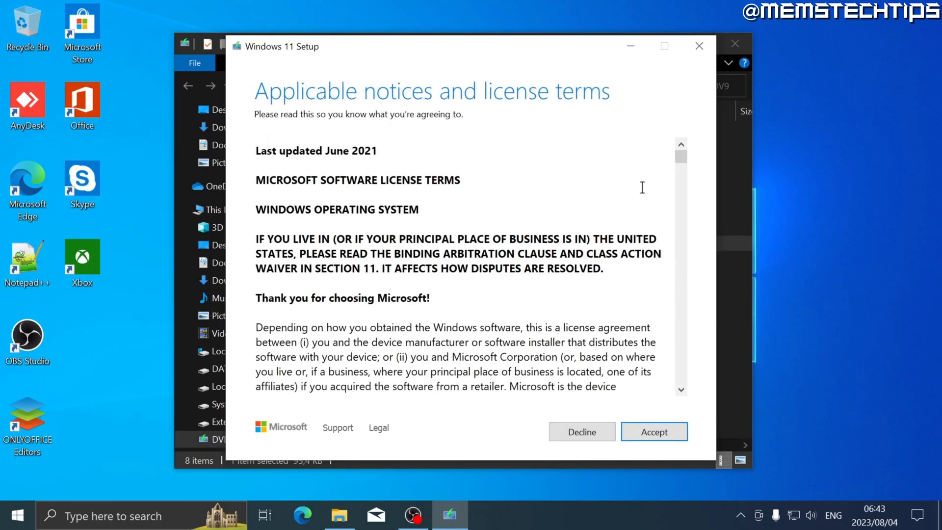
pyautogui.moveTo(590, 322)
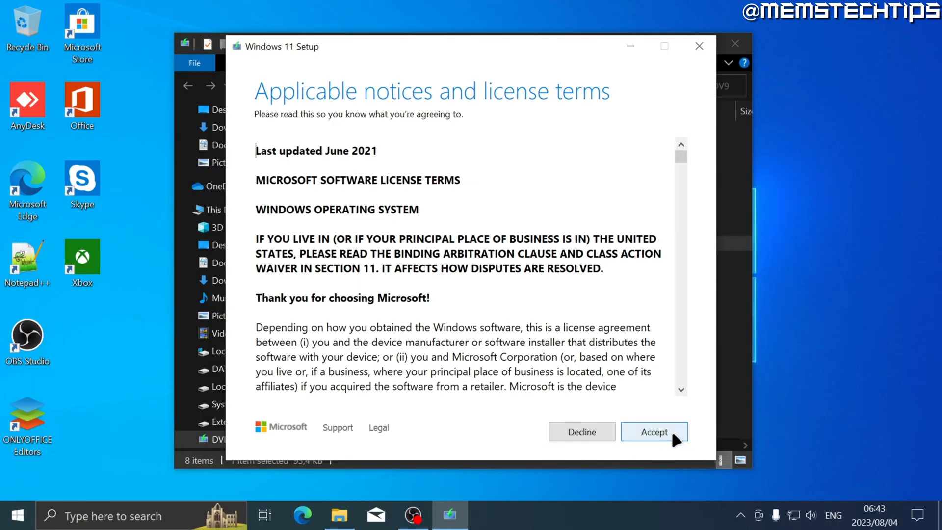
# Step: Accept the Applicable notices and license terms
pyautogui.click(654, 431)
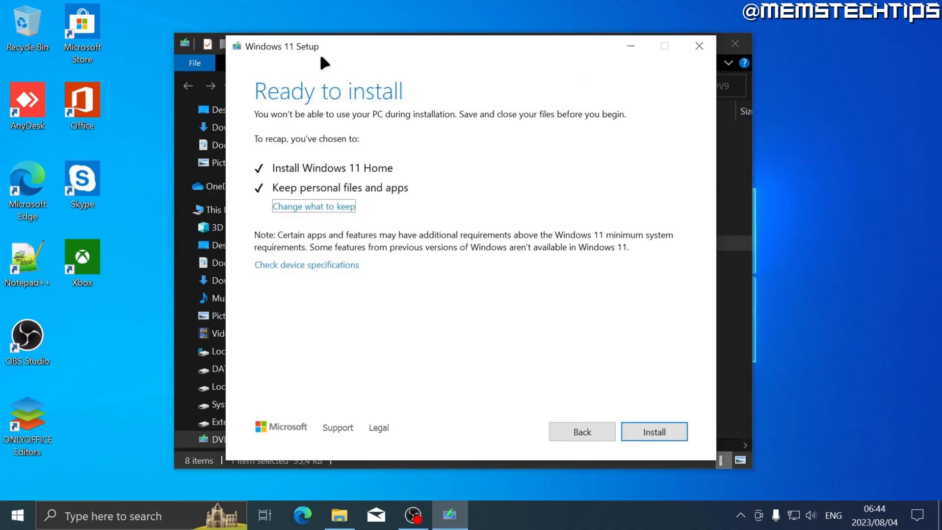
pyautogui.moveTo(257, 116)
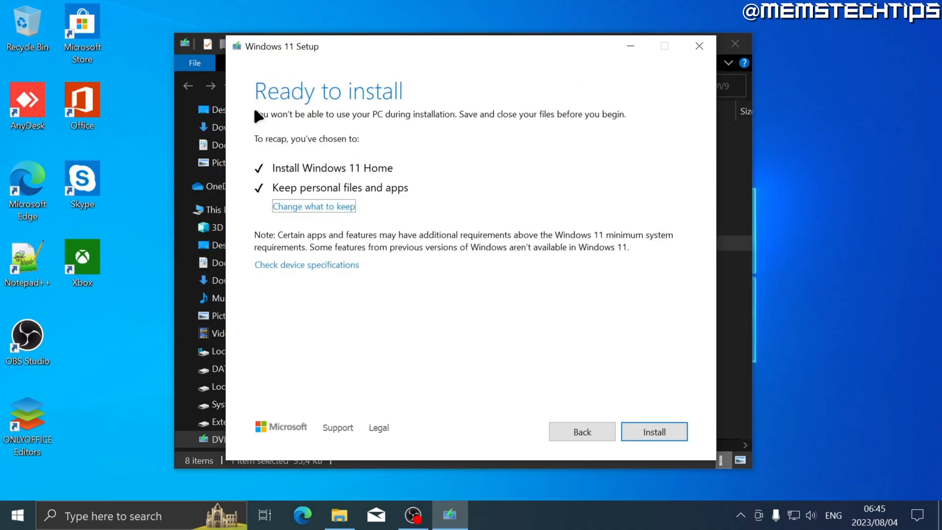
pyautogui.moveTo(421, 111)
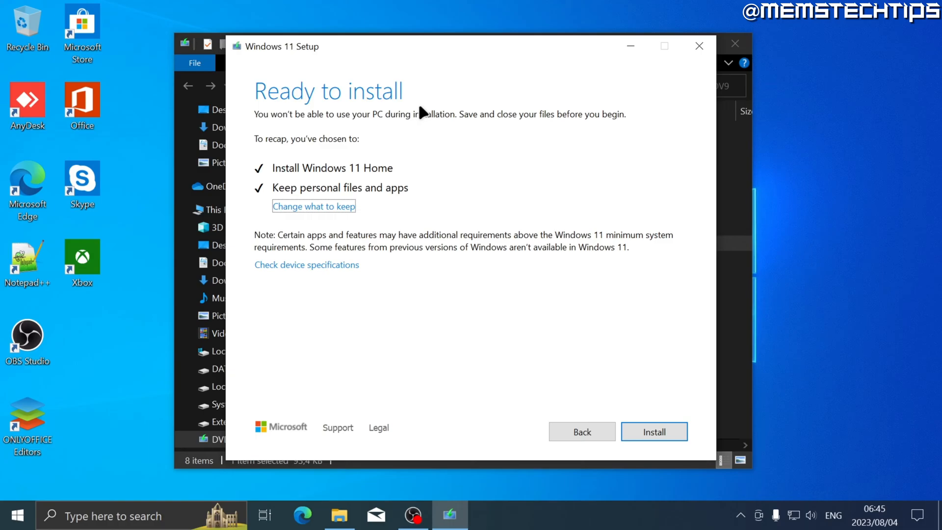
pyautogui.moveTo(305, 182)
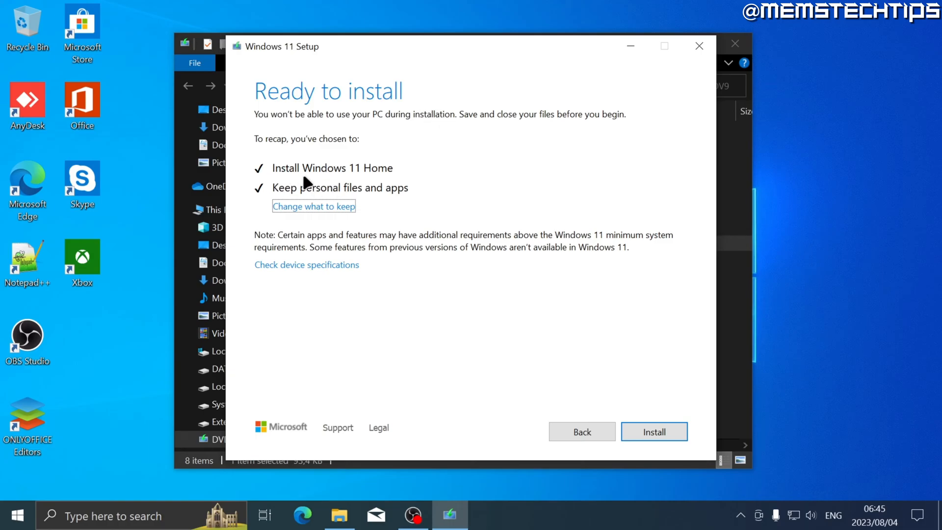
pyautogui.moveTo(405, 203)
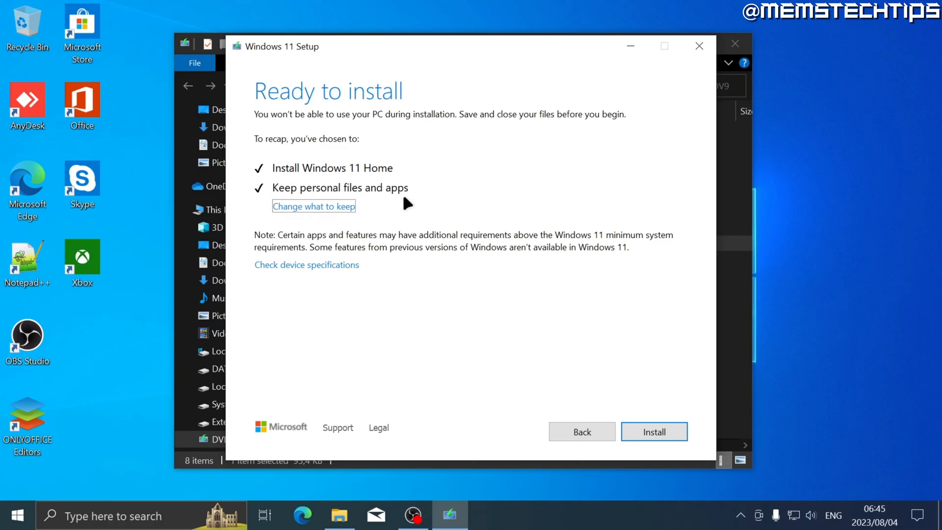
pyautogui.moveTo(453, 206)
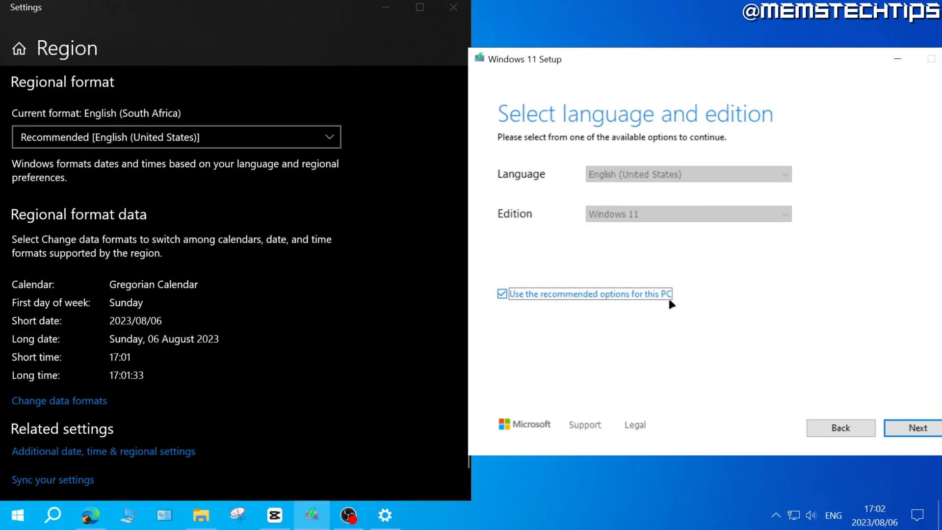
# Step: Keep English (United States) with recommended options, then begin the Windows 11 installation
pyautogui.click(503, 294)
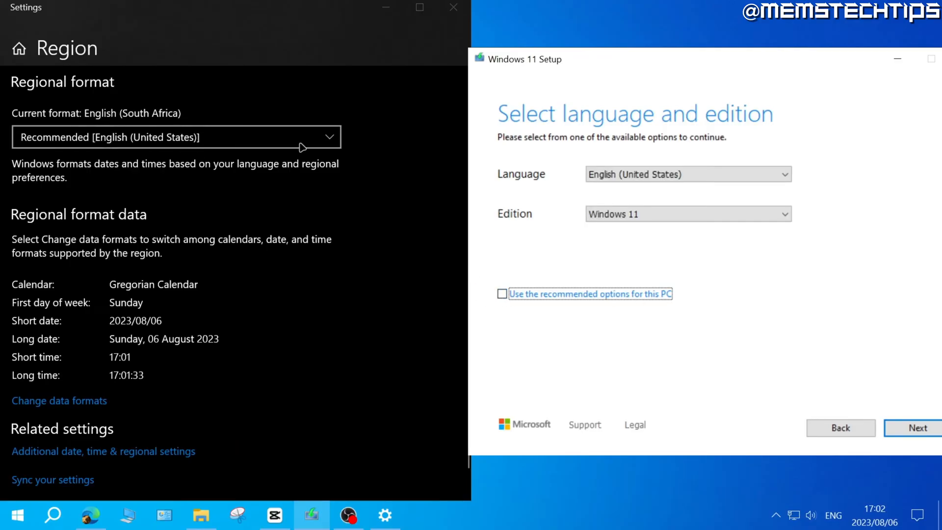
pyautogui.click(688, 174)
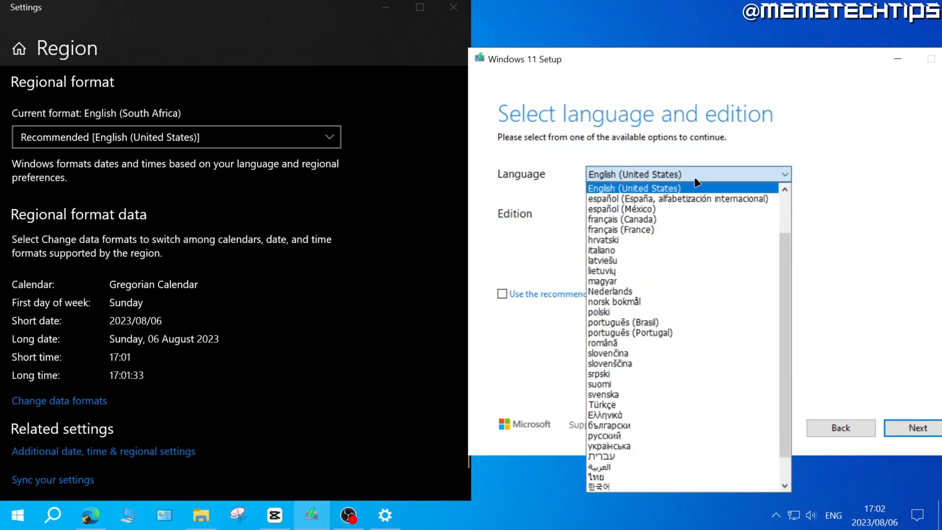
pyautogui.scroll(3)
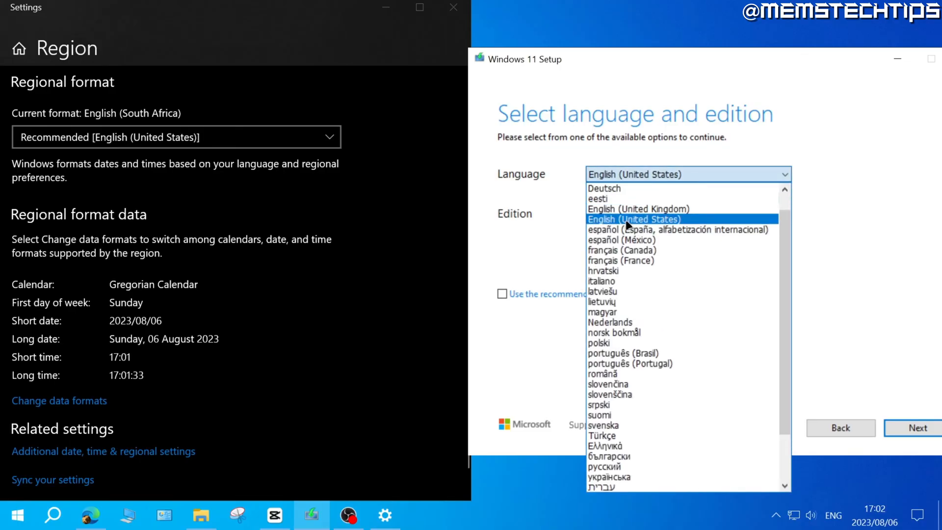
pyautogui.moveTo(720, 209)
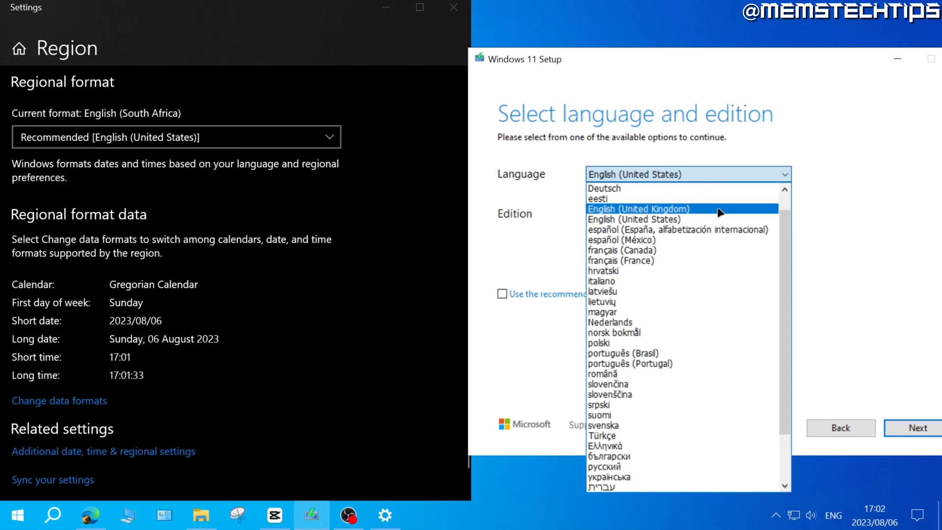
pyautogui.moveTo(728, 213)
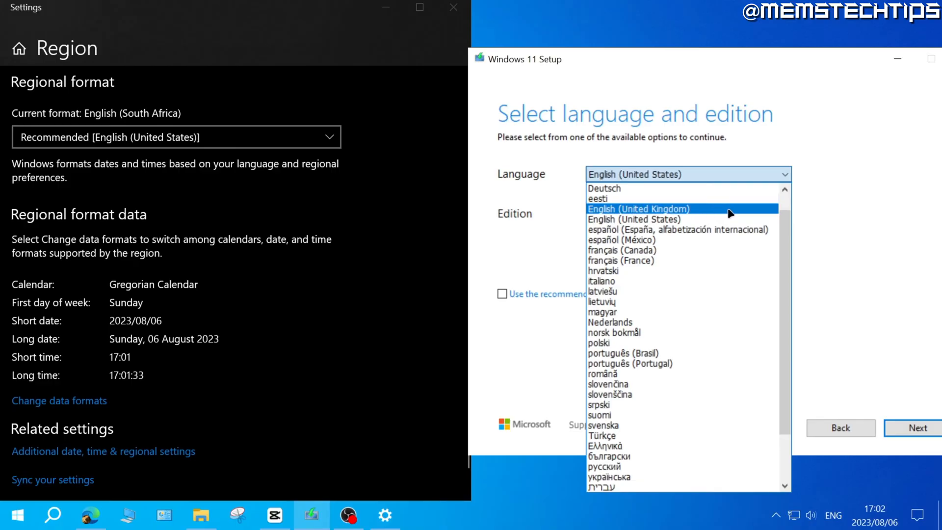
pyautogui.moveTo(737, 218)
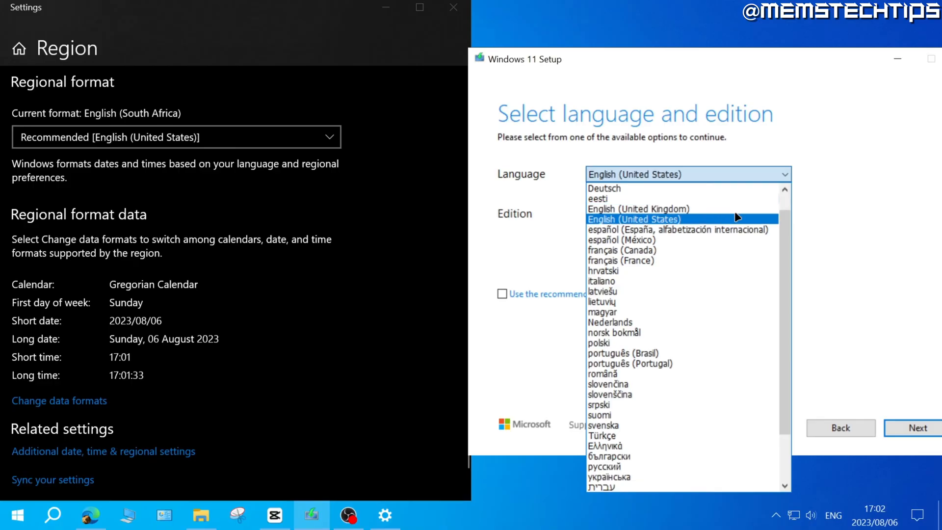
pyautogui.click(632, 219)
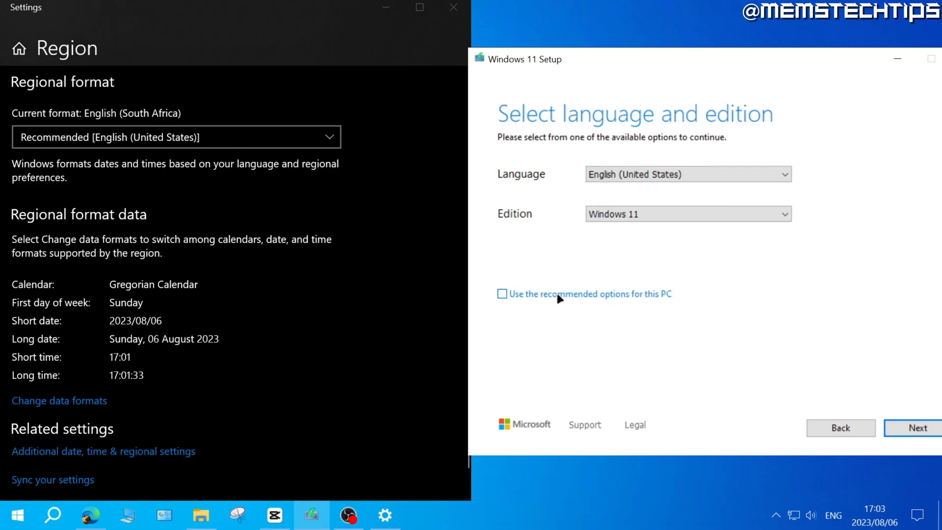
pyautogui.click(502, 294)
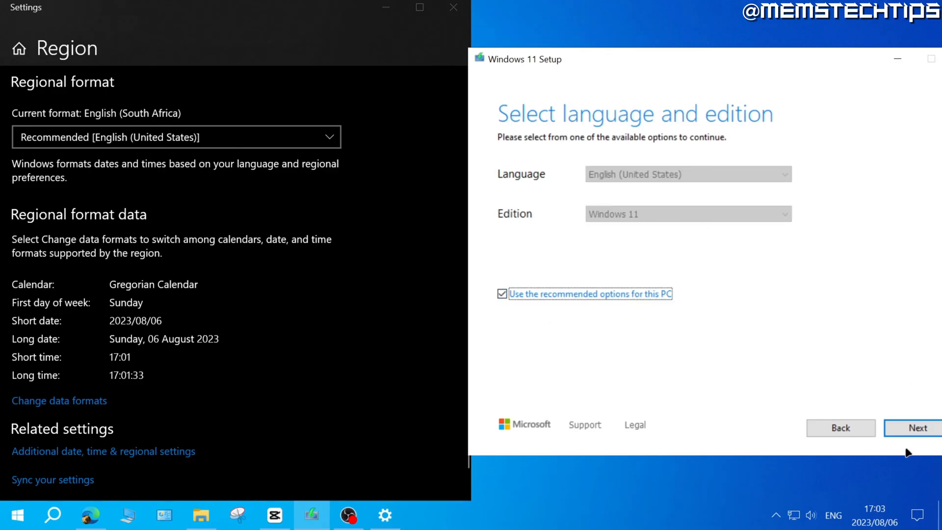
pyautogui.click(918, 428)
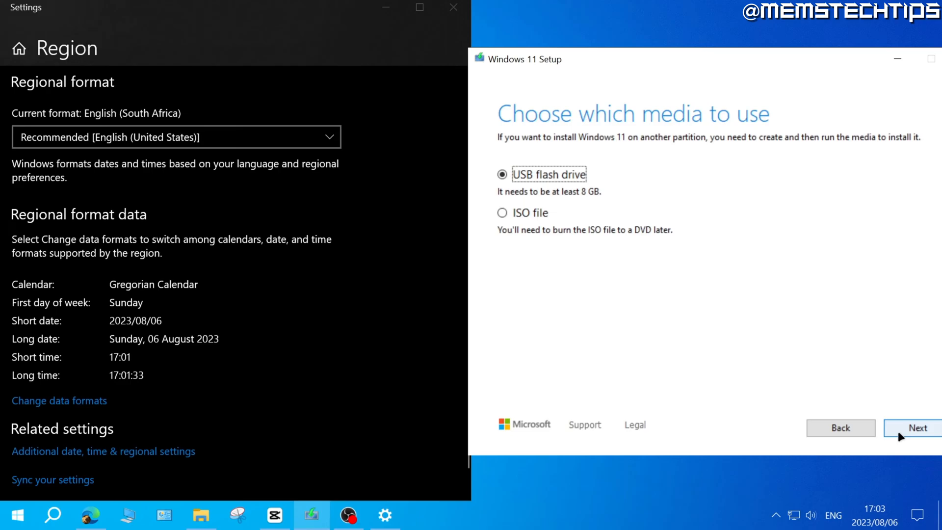
pyautogui.moveTo(654, 67)
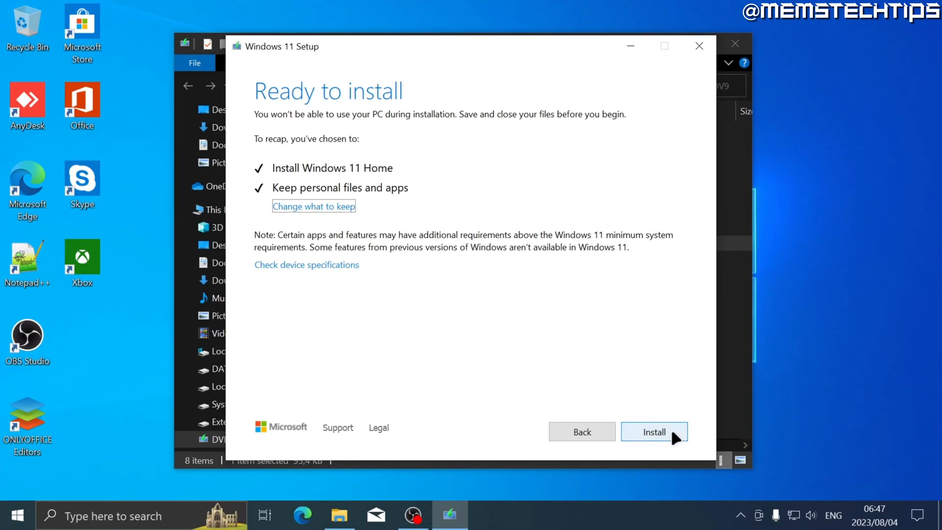
pyautogui.click(654, 431)
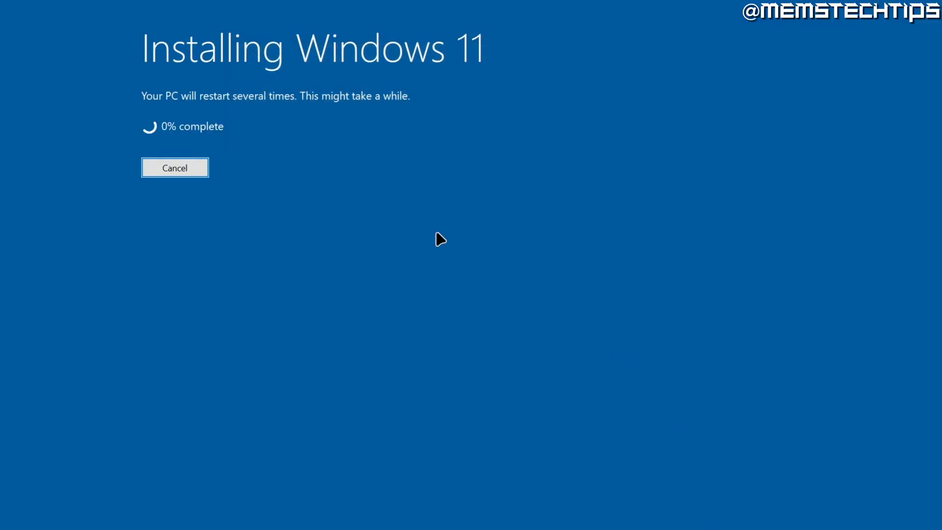